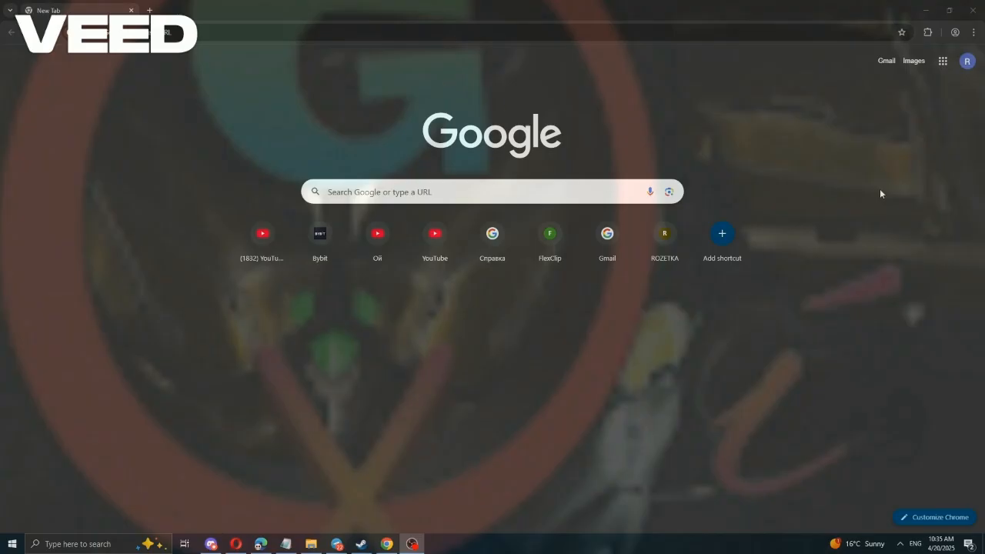
Step: Open Chrome's three-dot main menu on the new tab page
left_click(973, 32)
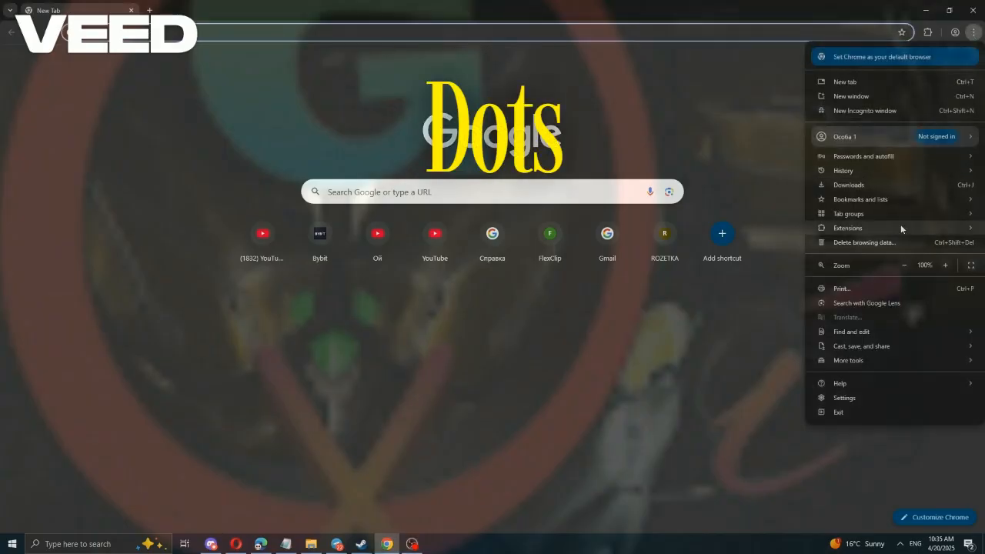
Step: Delete all-time cookies, site data and cached images and files from Settings
left_click(844, 398)
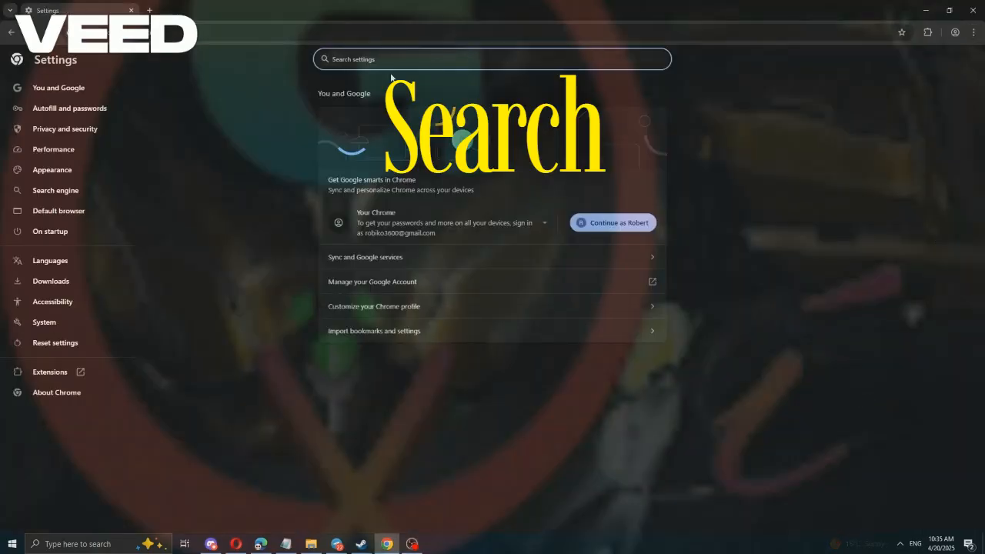
type("cook")
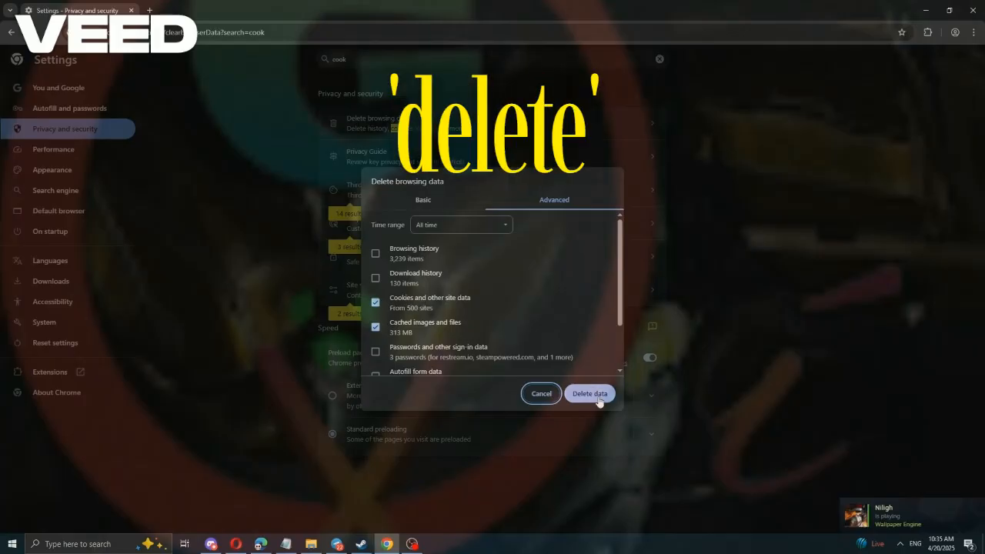
left_click(589, 393)
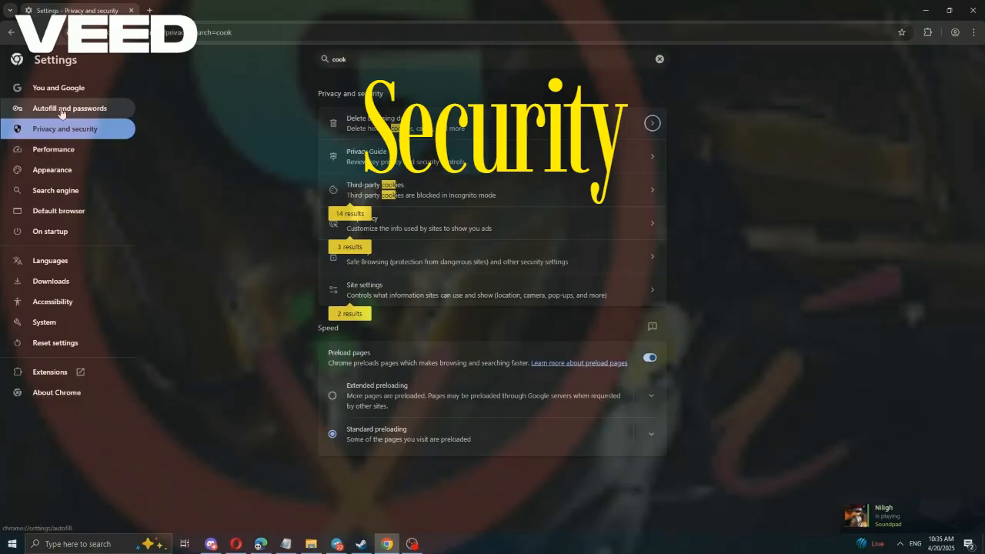
Step: Switch Privacy and security third-party cookie setting to Allow third-party cookies
left_click(659, 58)
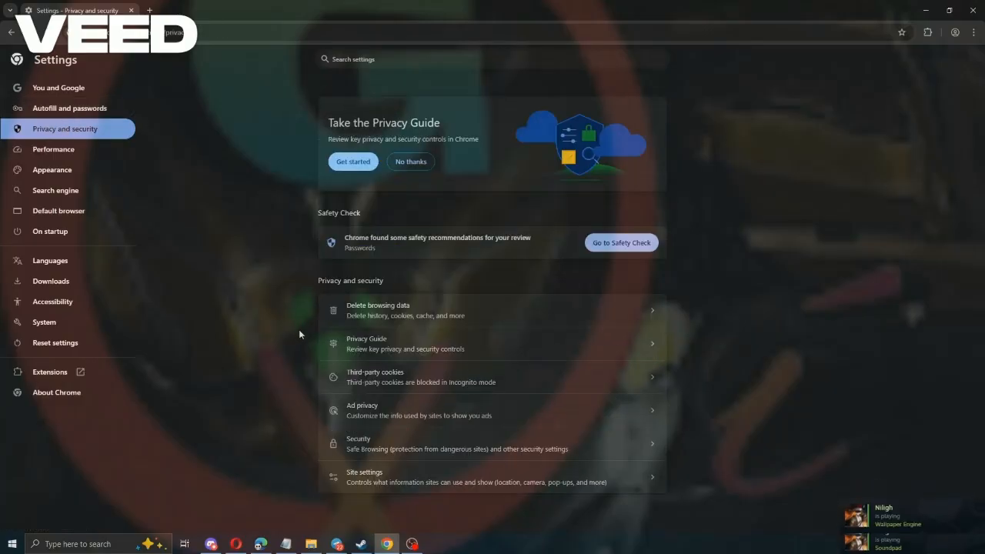
mouse_move(352, 379)
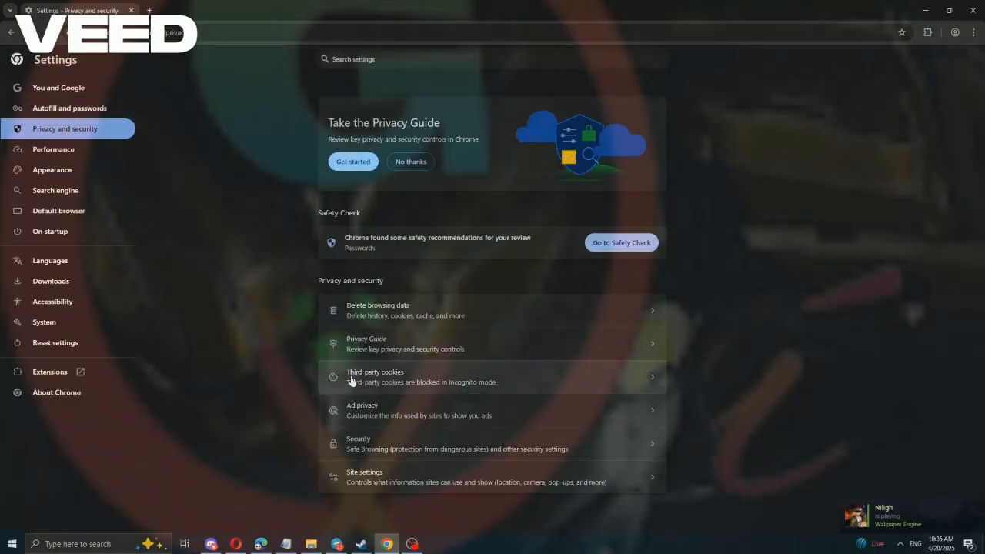
left_click(375, 377)
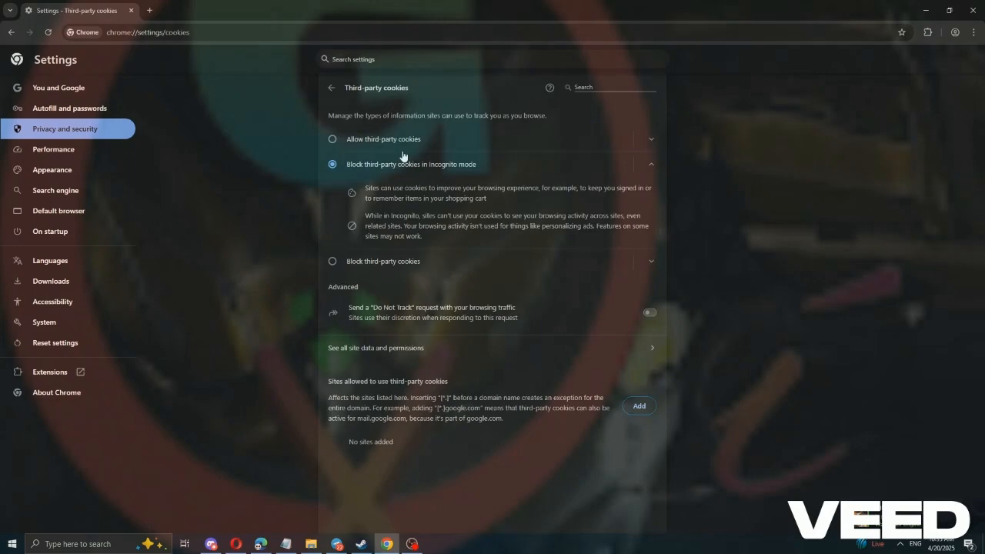
left_click(608, 87)
type("l")
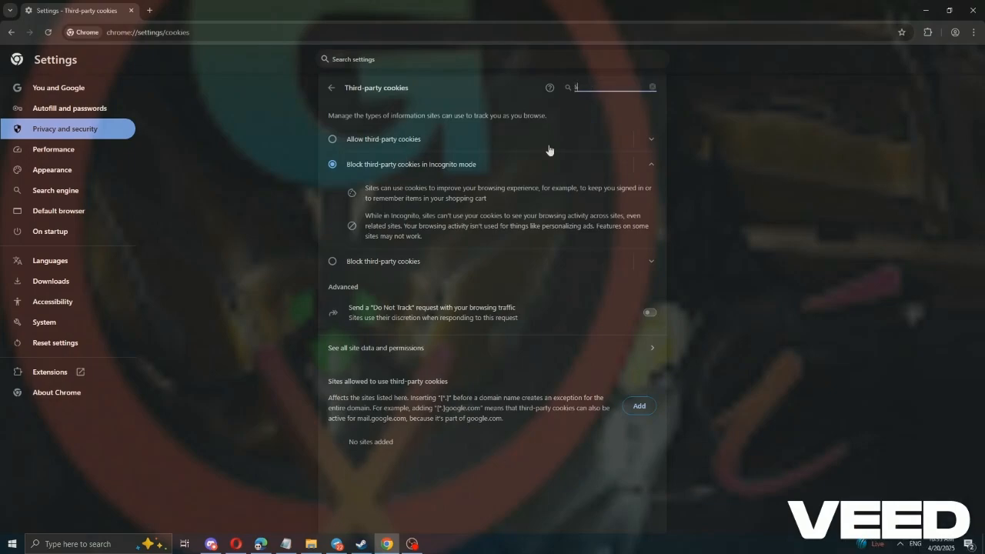
type("i")
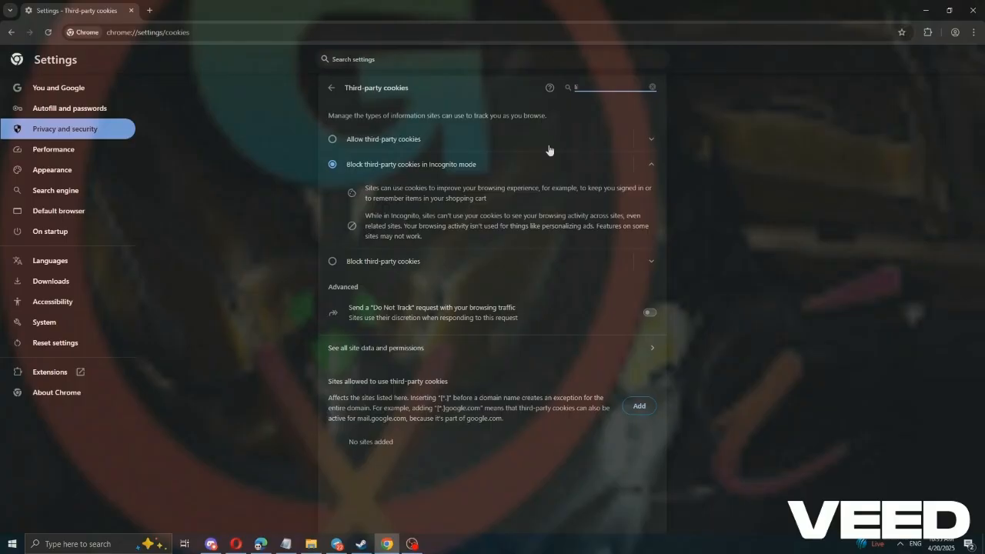
type("your")
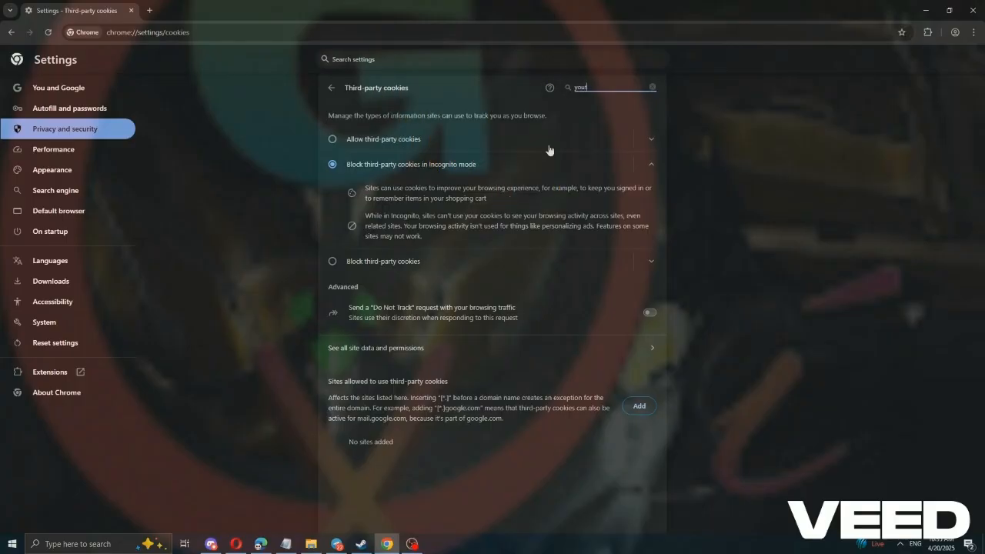
left_click(333, 139)
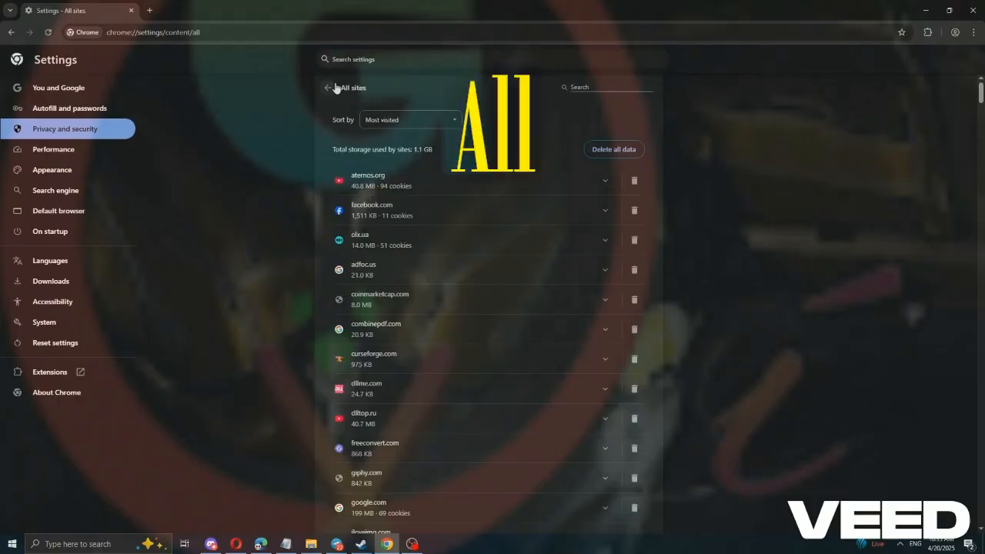
Step: Return to third-party cookie options and open See all site data and permissions
left_click(329, 87)
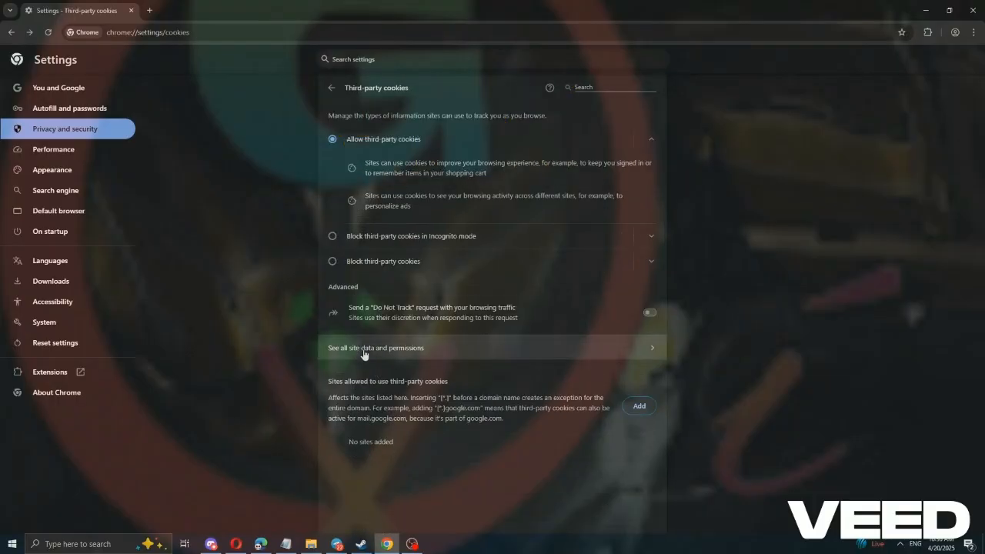
left_click(375, 347)
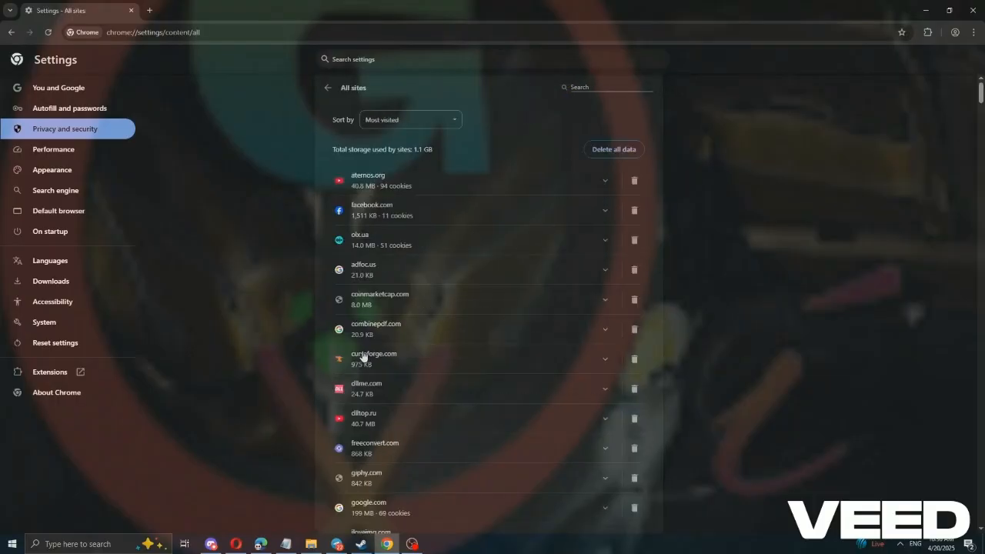
scroll("down", 3)
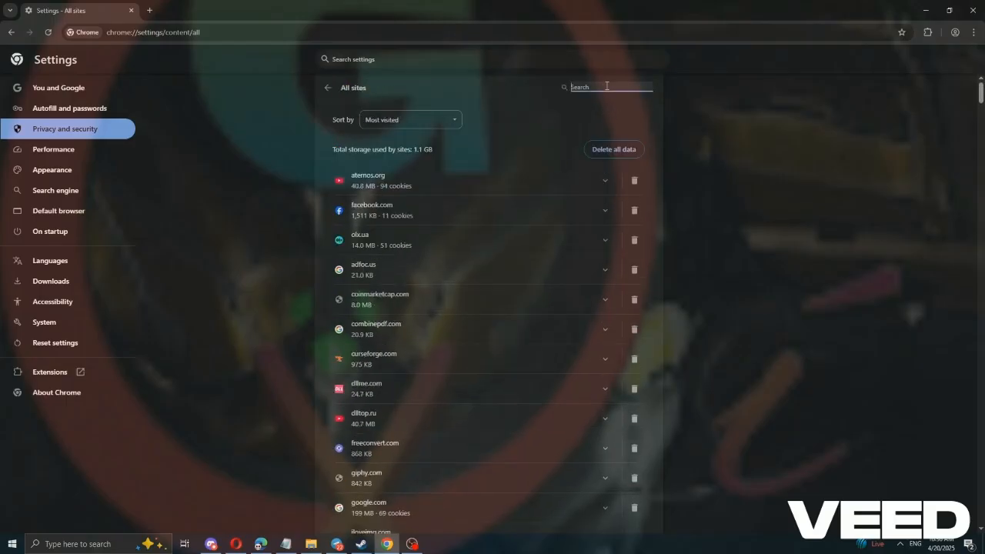
Step: Filter All sites by 'live' and 'mic' to show live.com and microsoft.com
type("live")
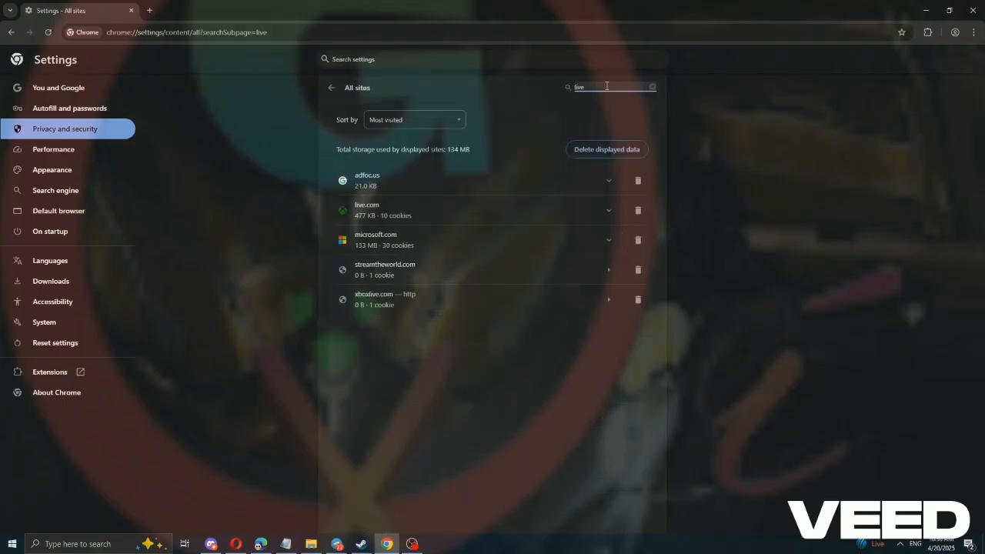
left_click(653, 86)
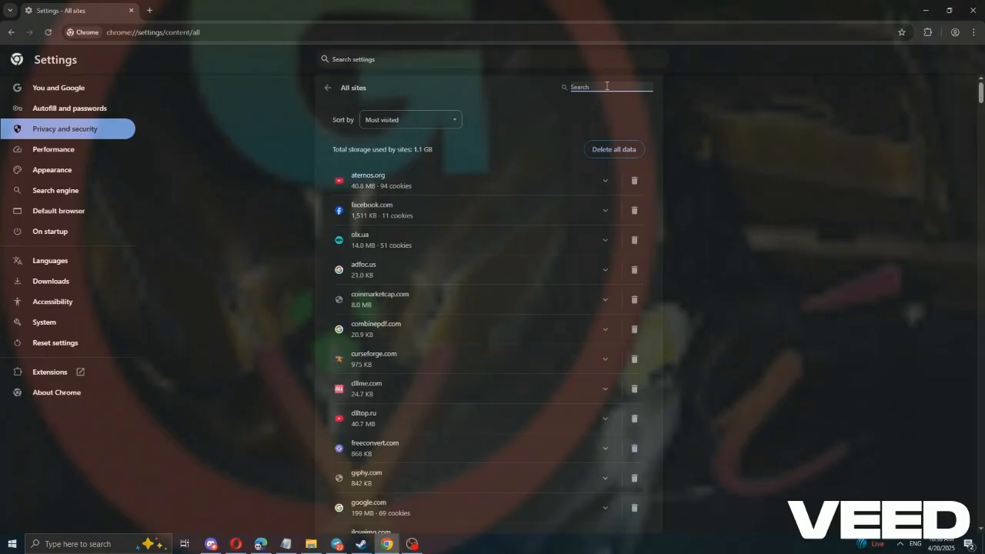
type("mic")
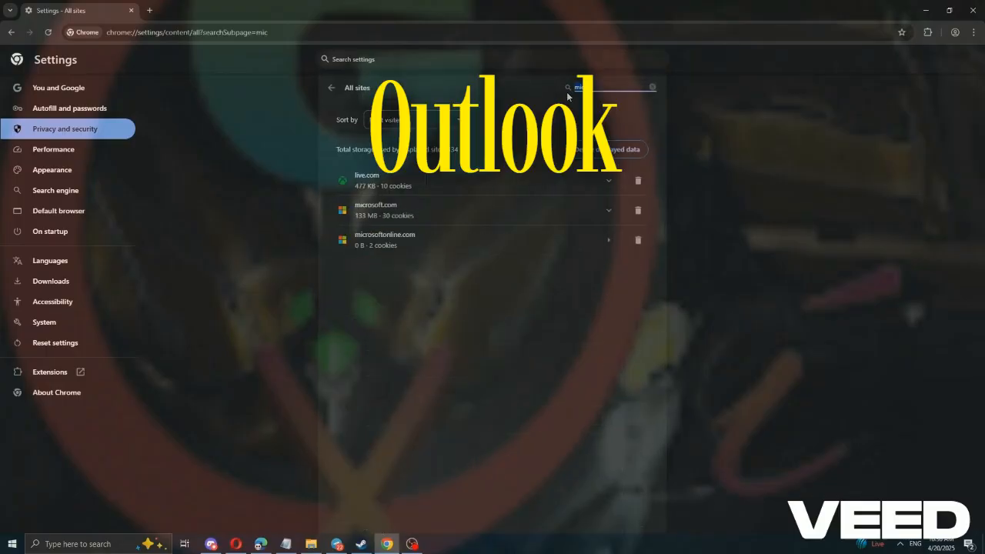
type("live")
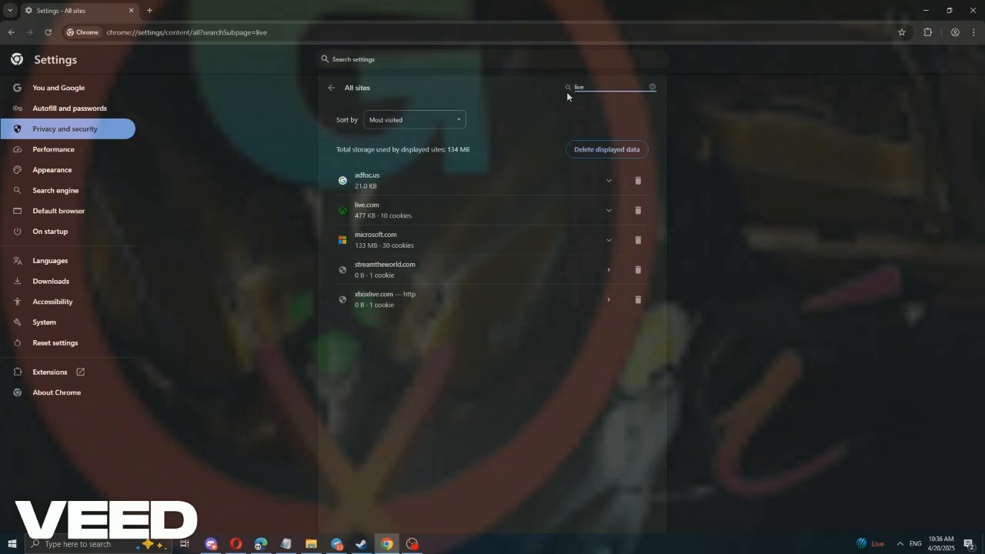